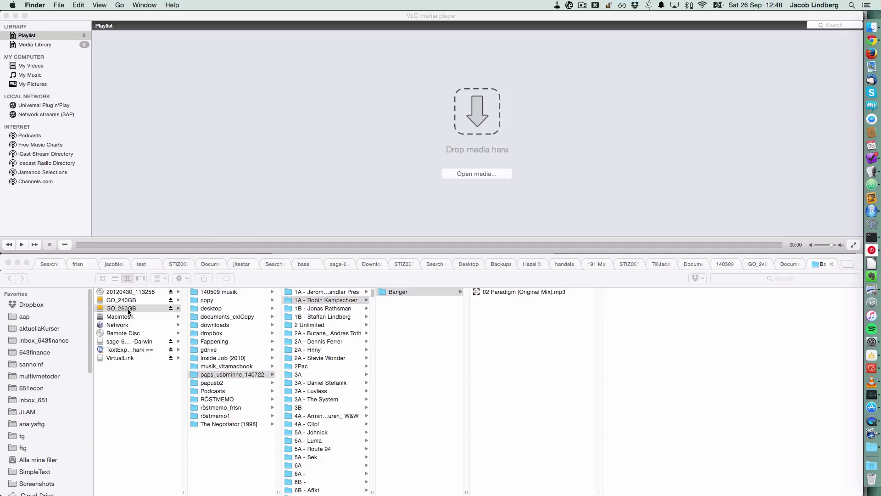
Invoke LaunchBar and target VLC as the app for opening the paps_usbminne_140722 folder.
{"action": "key", "text": "cmd+space"}
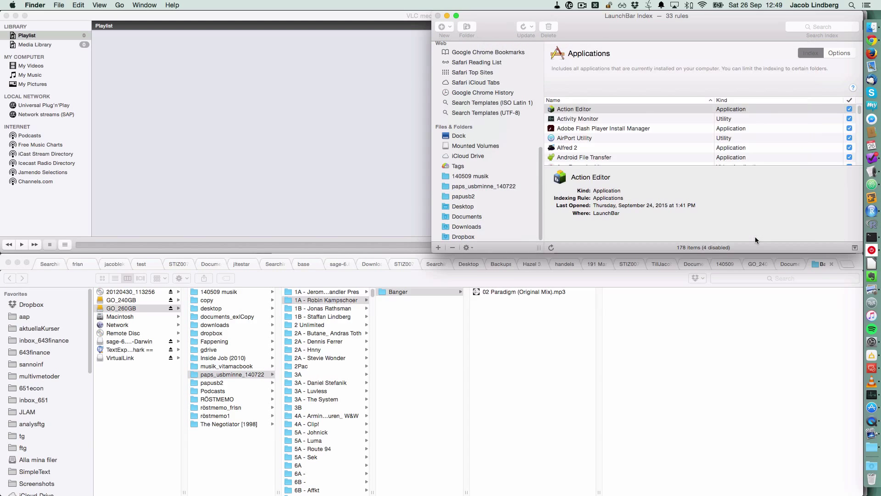
{"action": "key", "text": "cmd+w"}
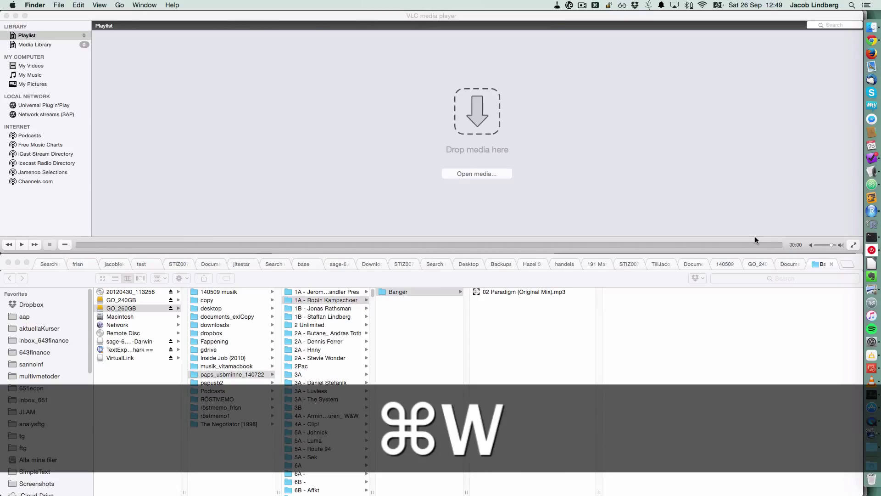
{"action": "key", "text": "cmd+space"}
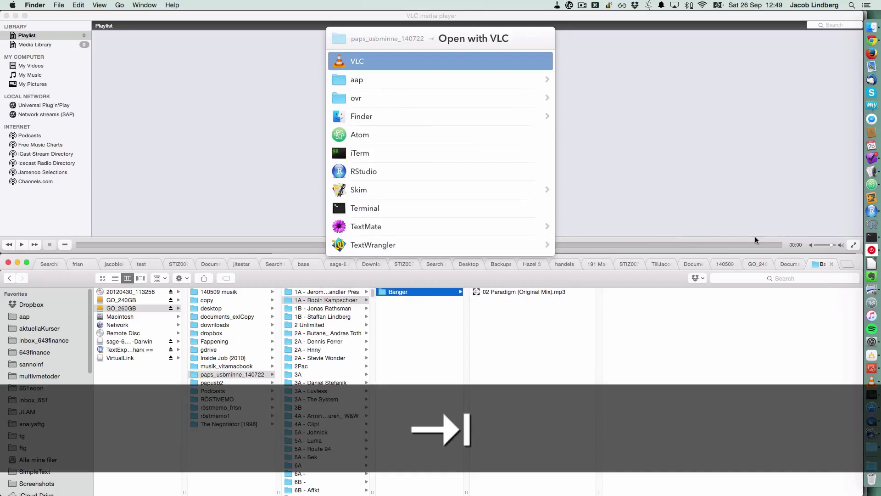
{"action": "scroll", "scroll_direction": "down", "scroll_amount": 3}
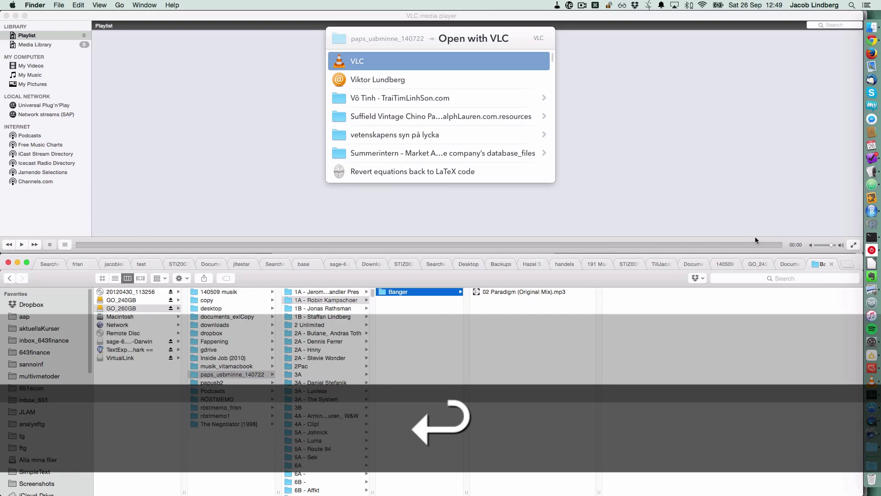